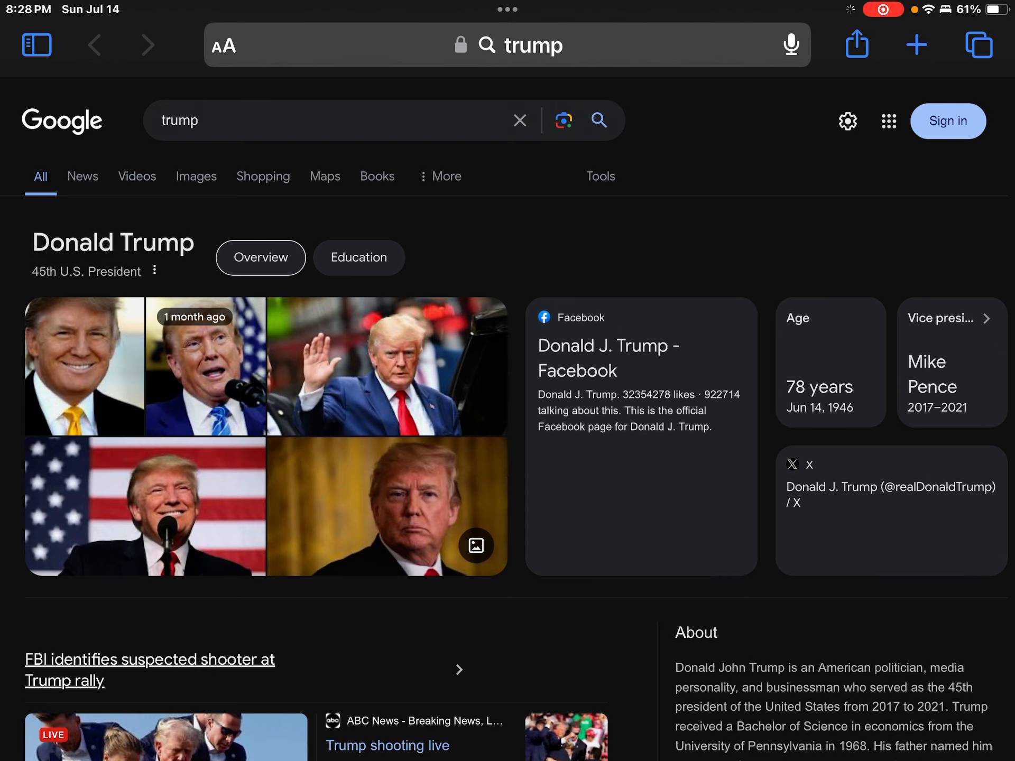
pyautogui.scroll(-3)
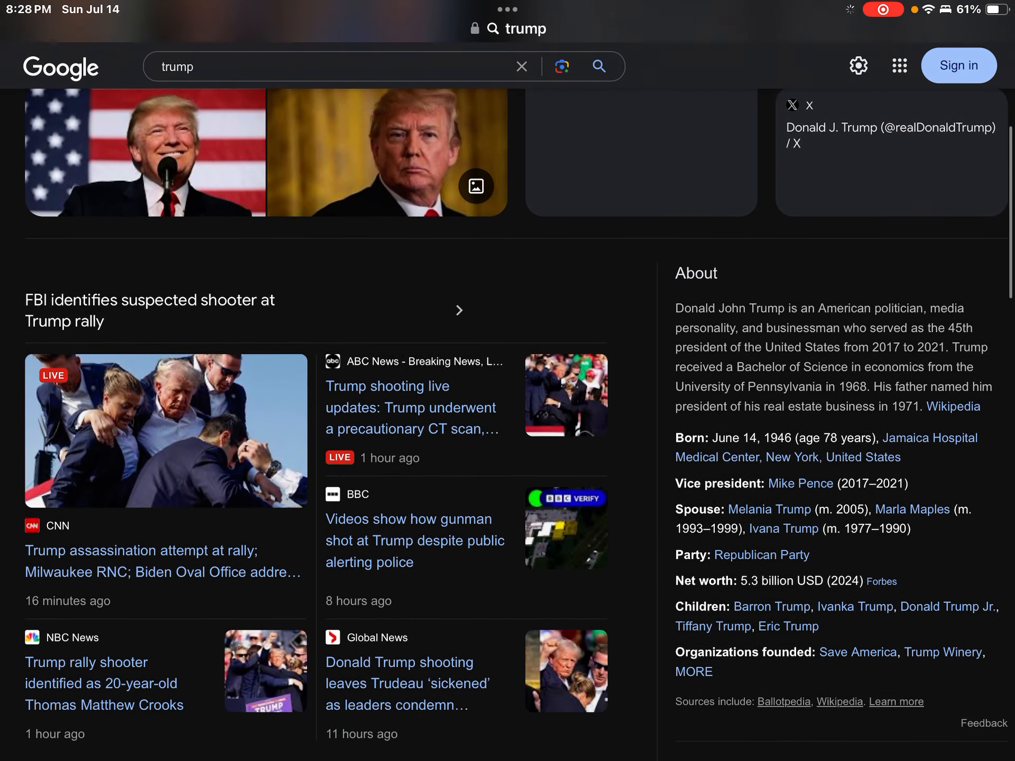
pyautogui.scroll(-3)
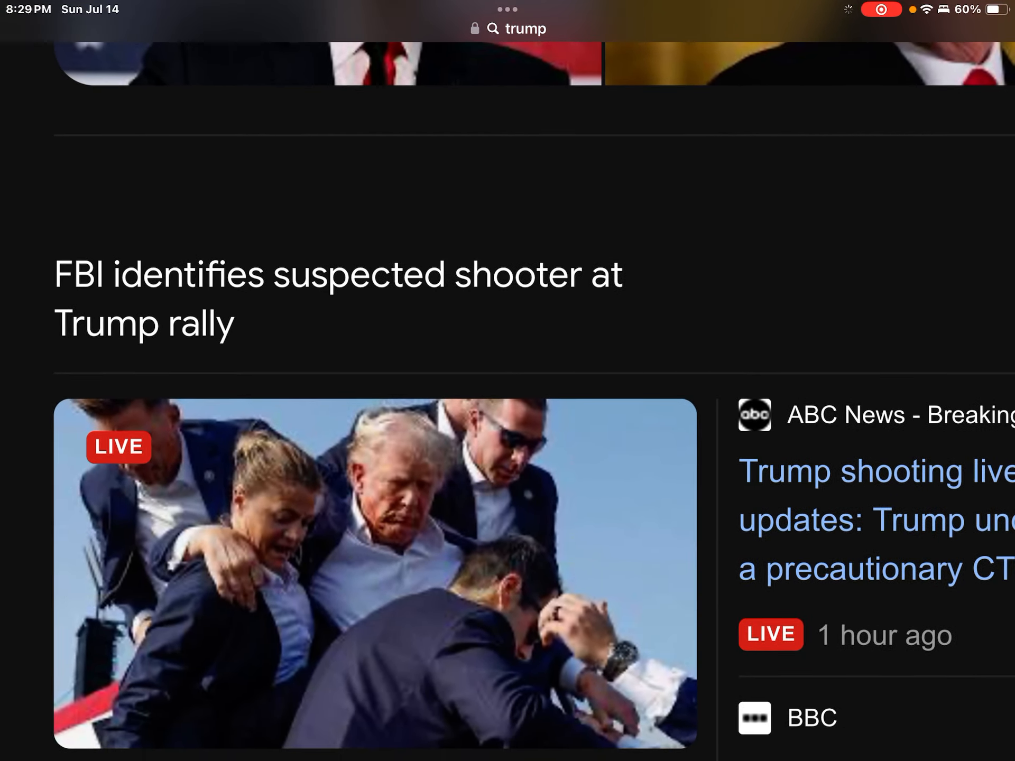
pyautogui.scroll(-3)
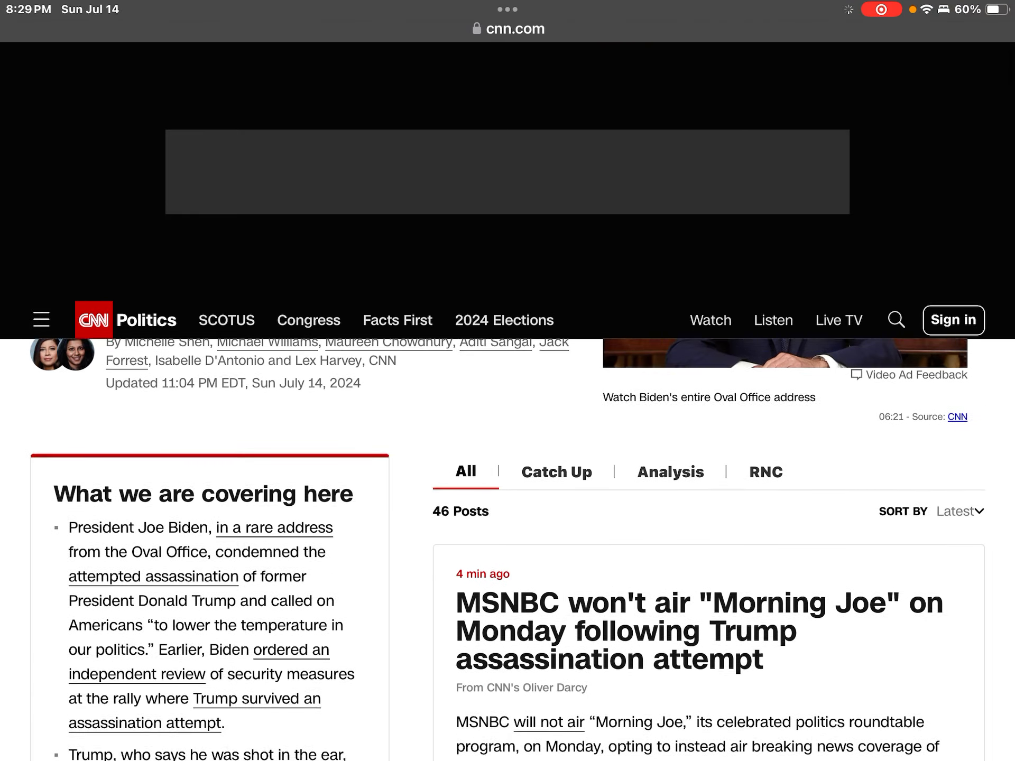
pyautogui.scroll(-3)
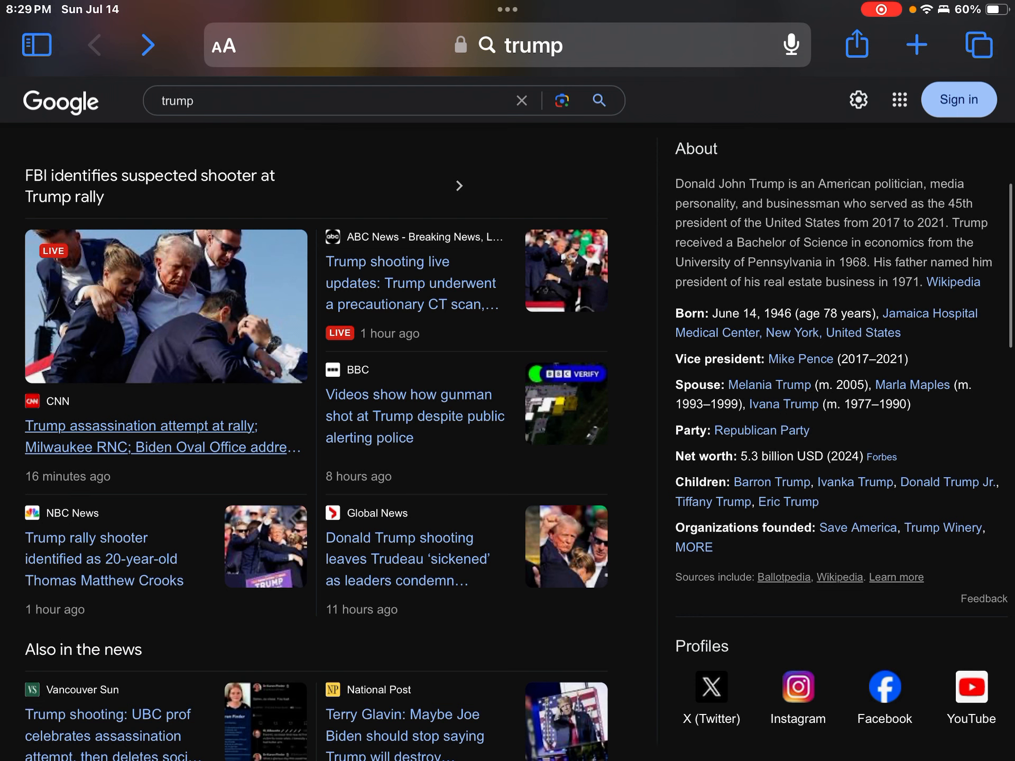
pyautogui.click(139, 438)
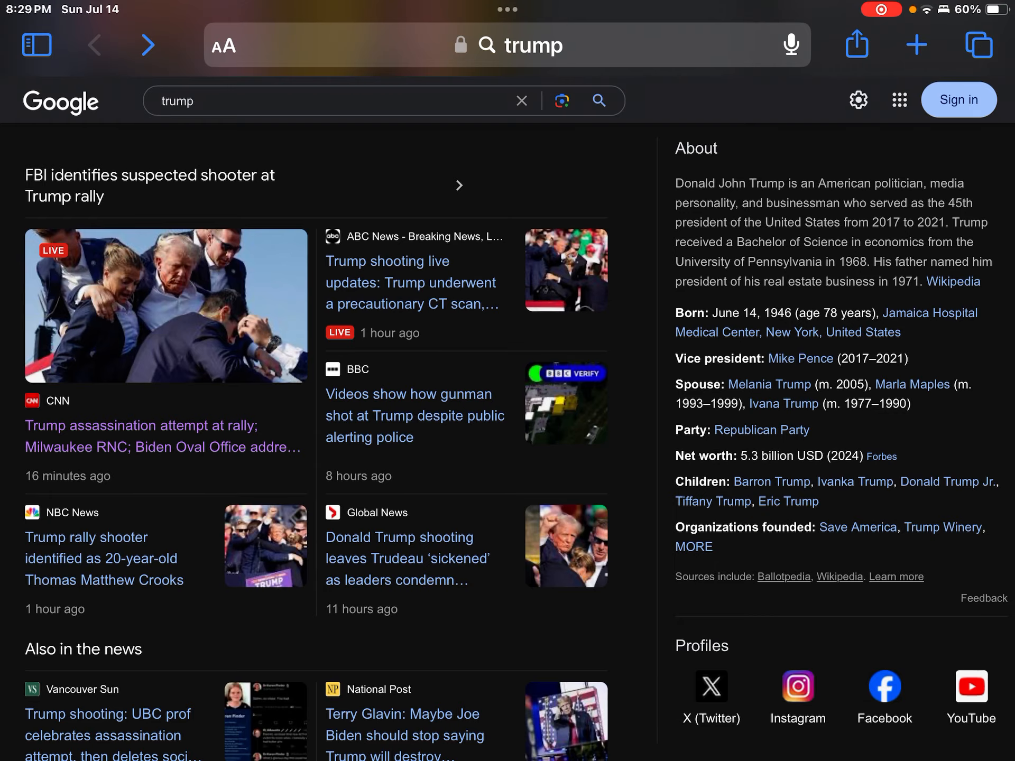
pyautogui.click(165, 305)
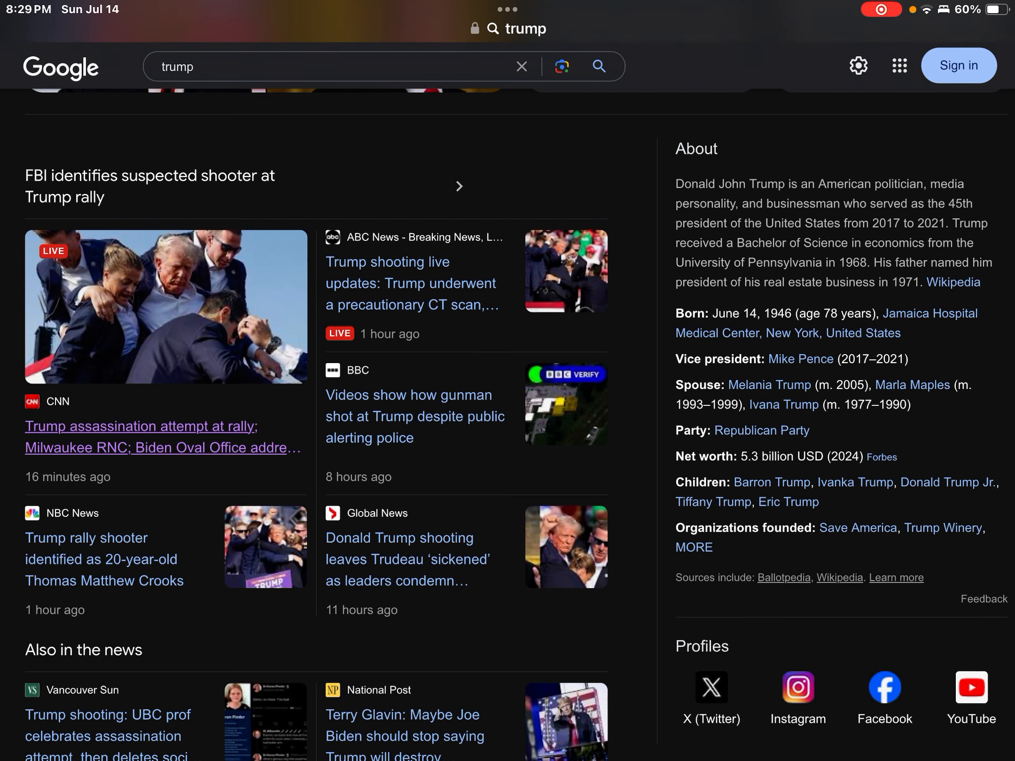
pyautogui.scroll(-3)
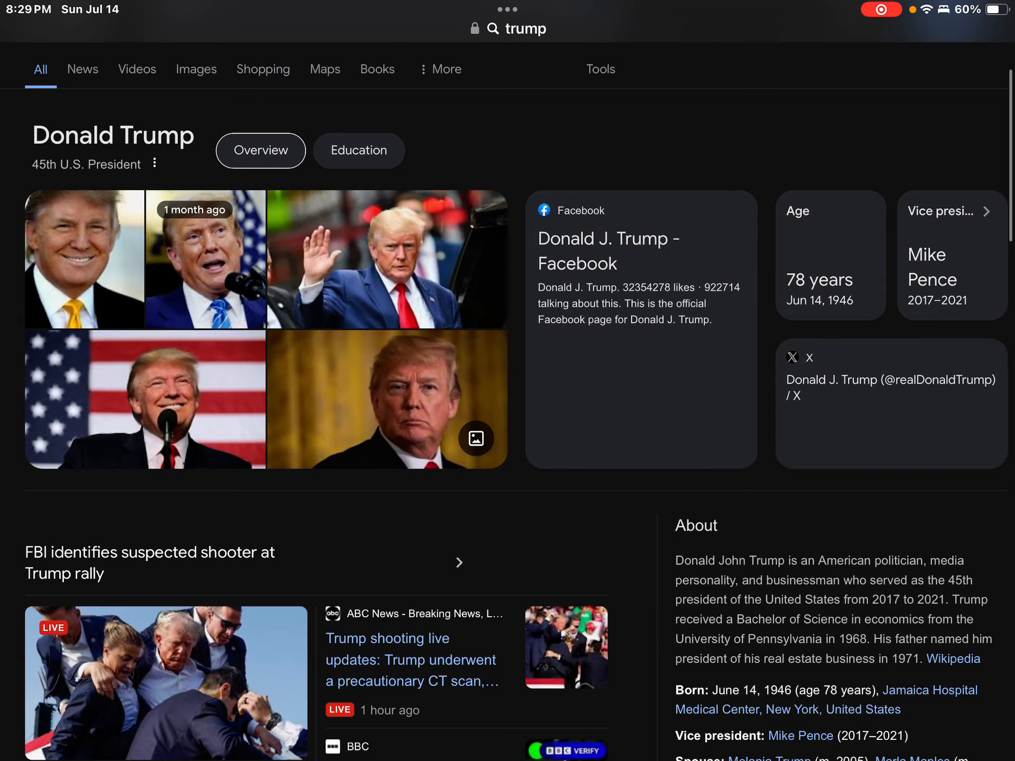
pyautogui.scroll(-3)
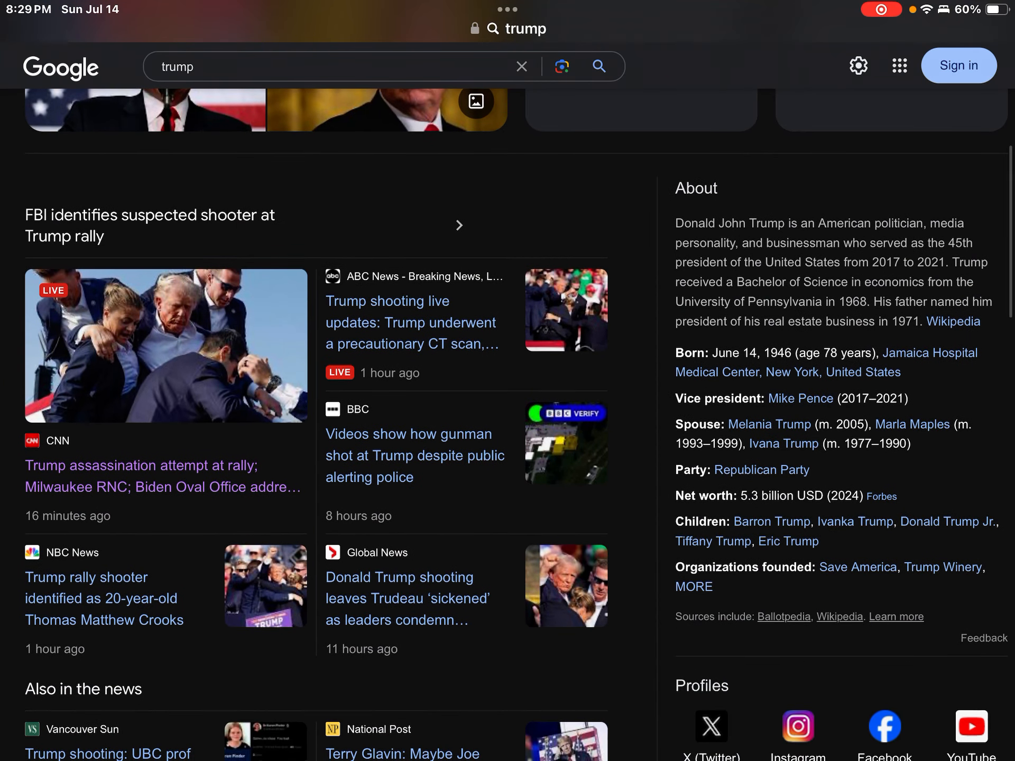